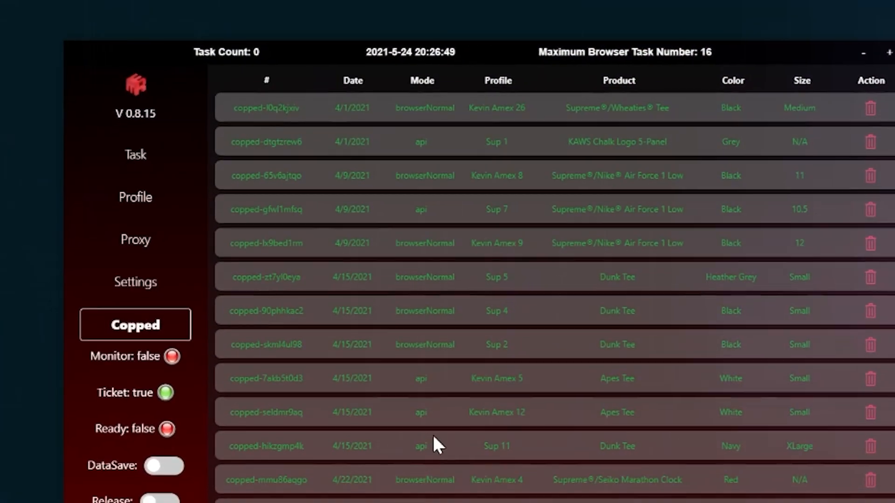
Open the billing profiles page, which shows an empty list with zero profiles.
left_click(134, 154)
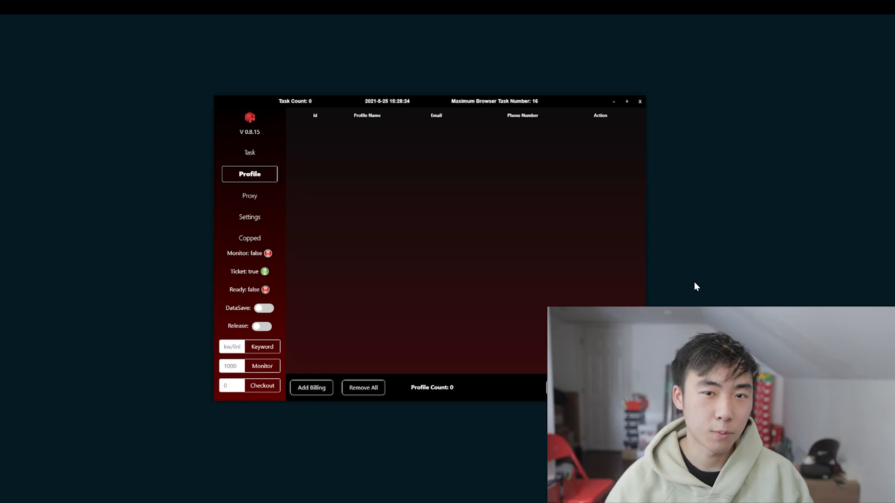
mouse_move(284, 148)
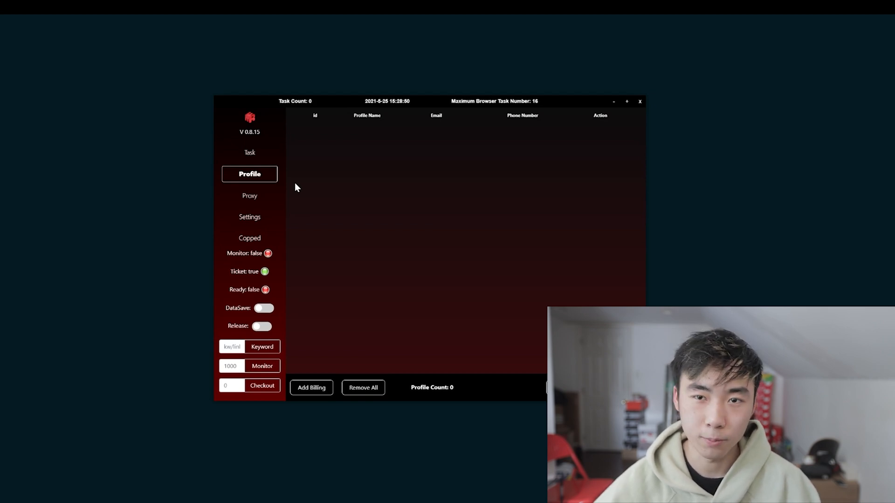
mouse_move(333, 338)
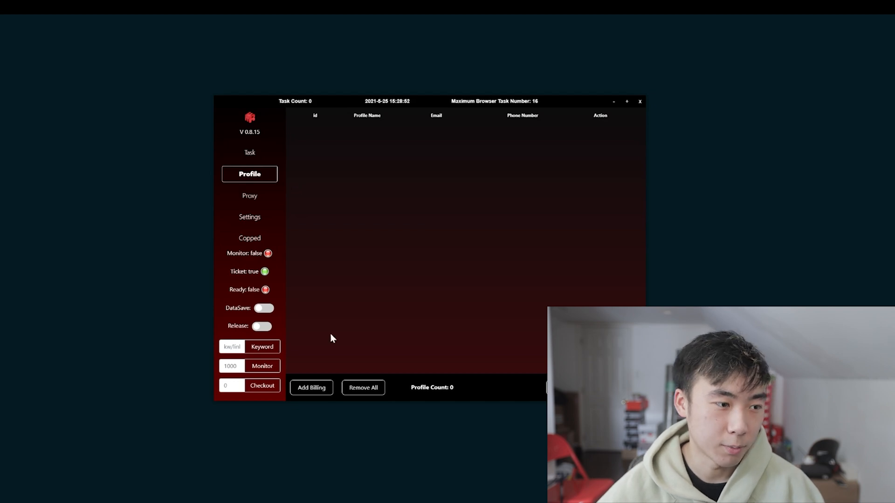
Start a new billing profile and enter the name Steve, email and street address.
left_click(312, 388)
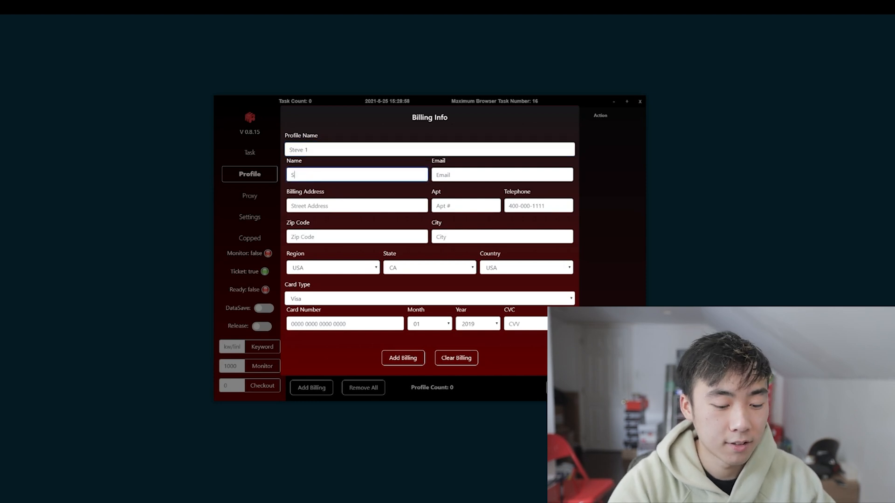
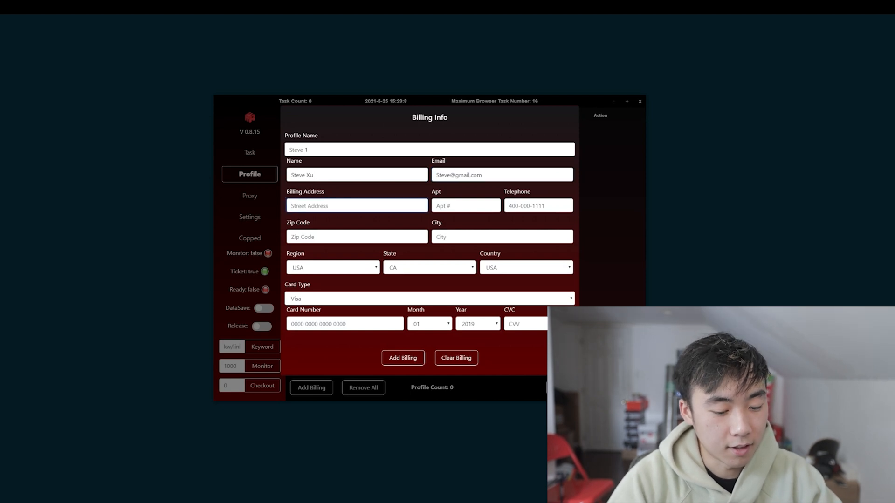
type("1")
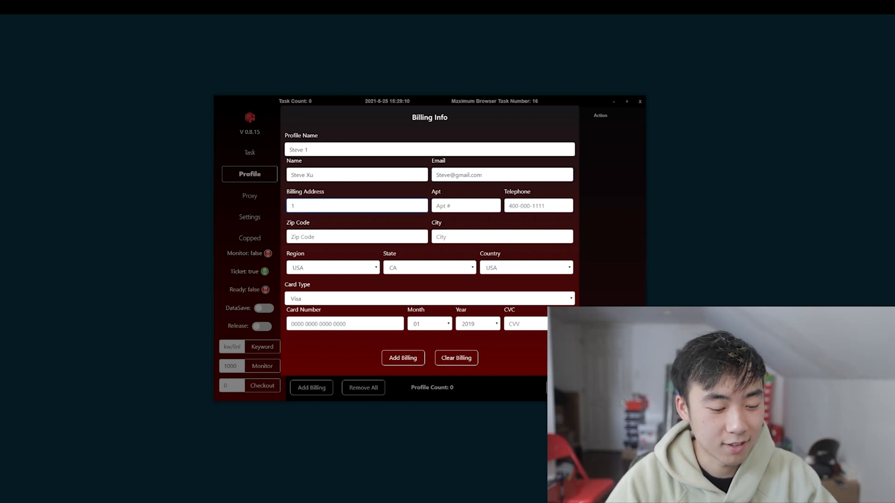
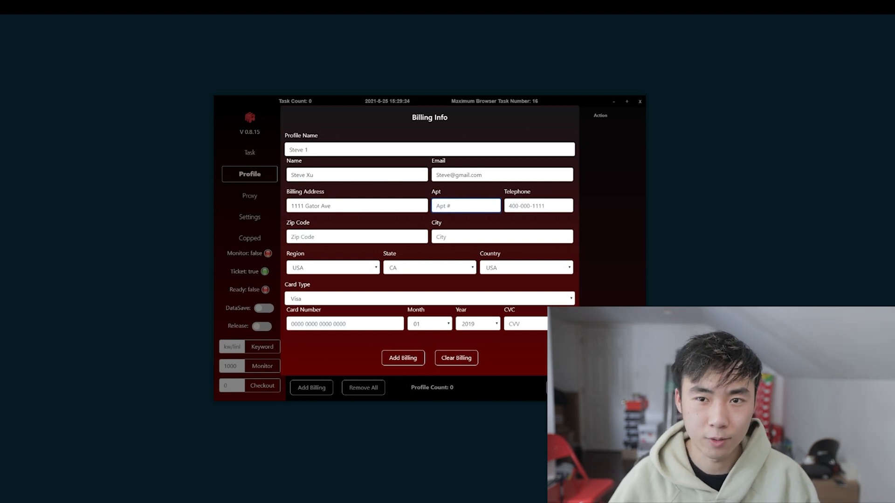
Enter the apartment, phone number, zip code 24515 and city Washington.
type("APT")
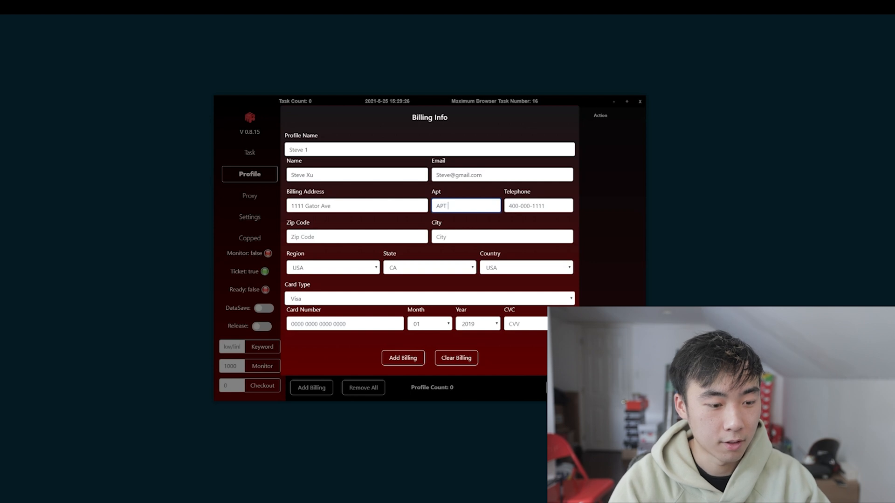
type("AB")
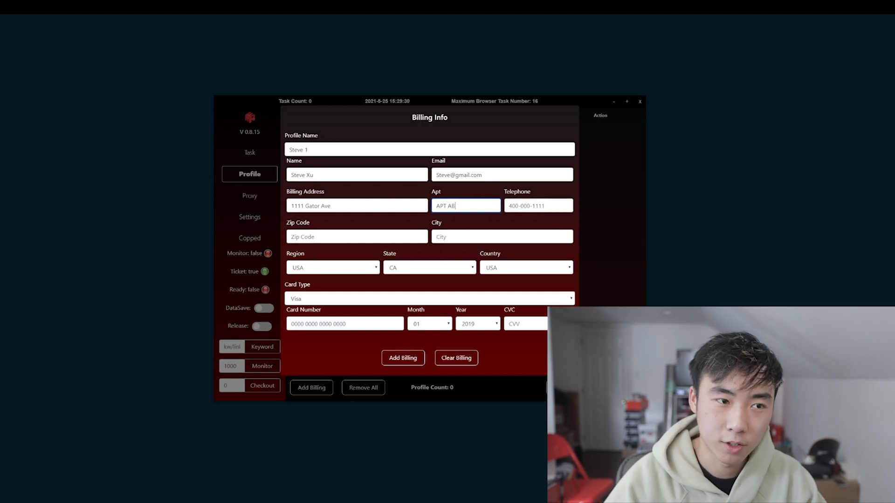
type("4")
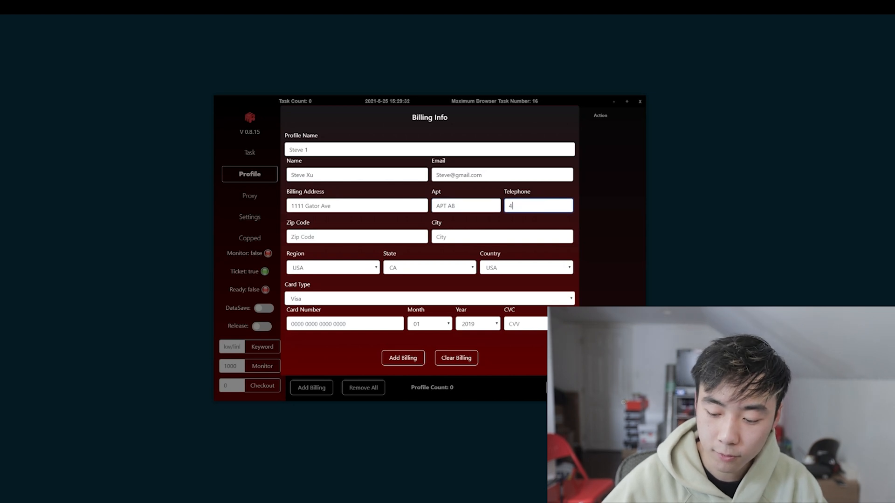
type("435458754")
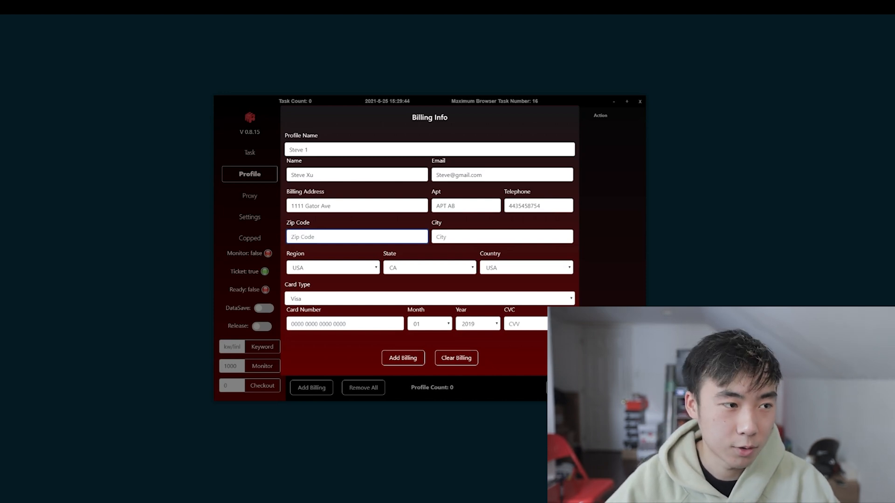
type("24515")
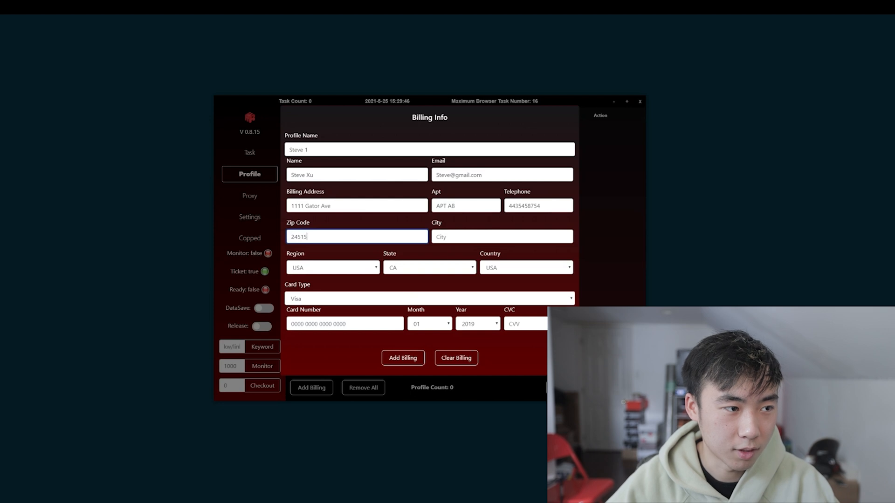
left_click(502, 237)
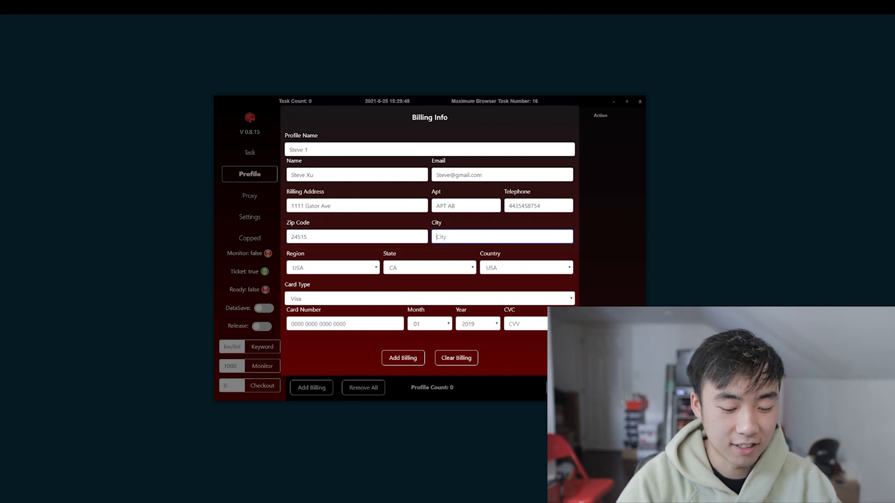
type("Washington DC")
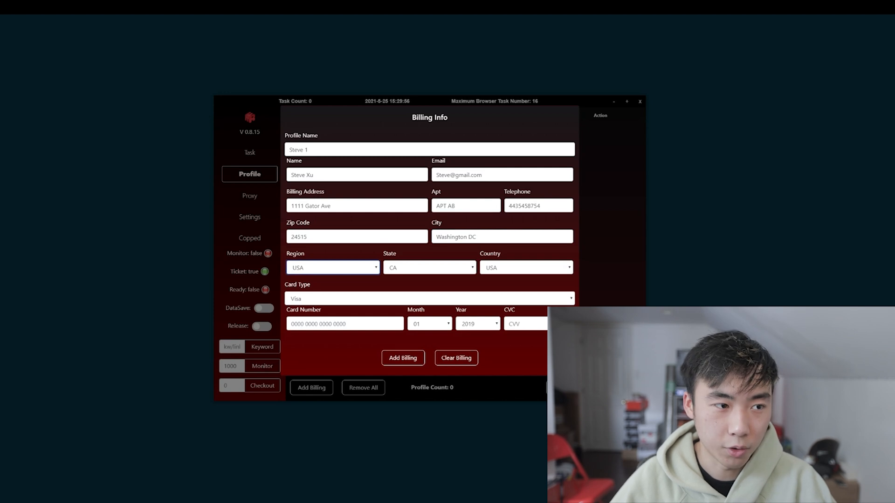
Set the billing state to DC and keep Visa as the card type.
left_click(429, 268)
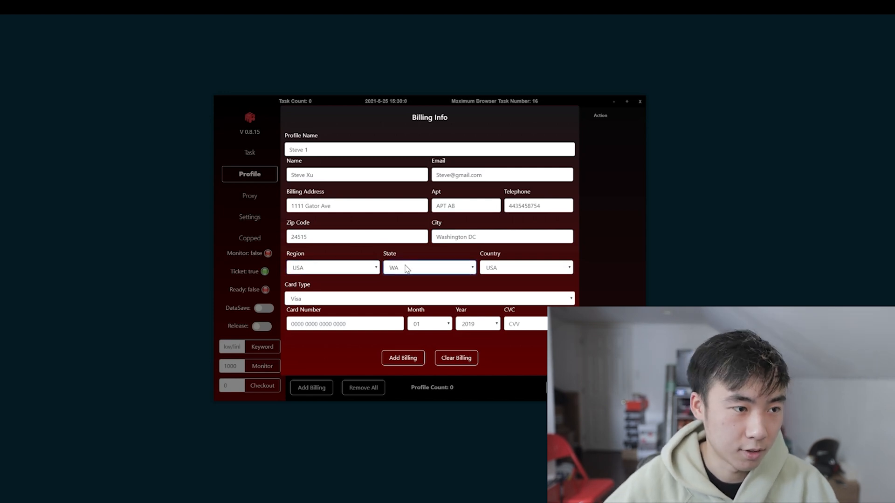
left_click(429, 268)
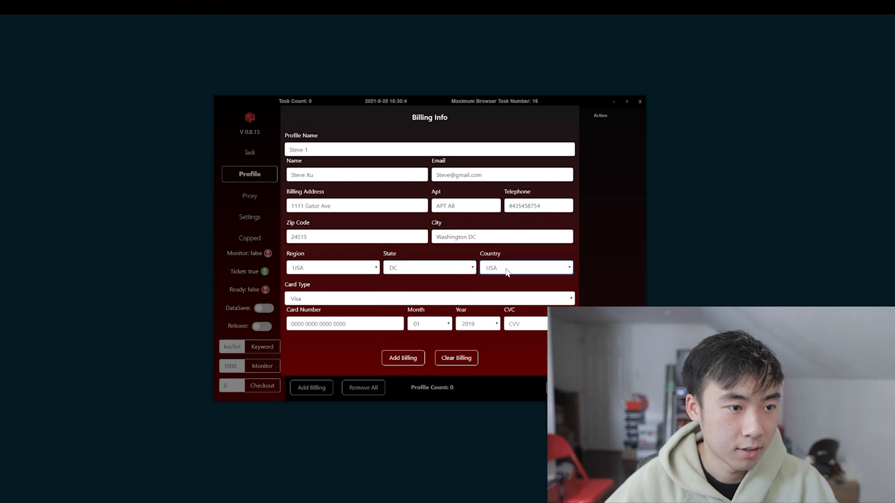
left_click(429, 298)
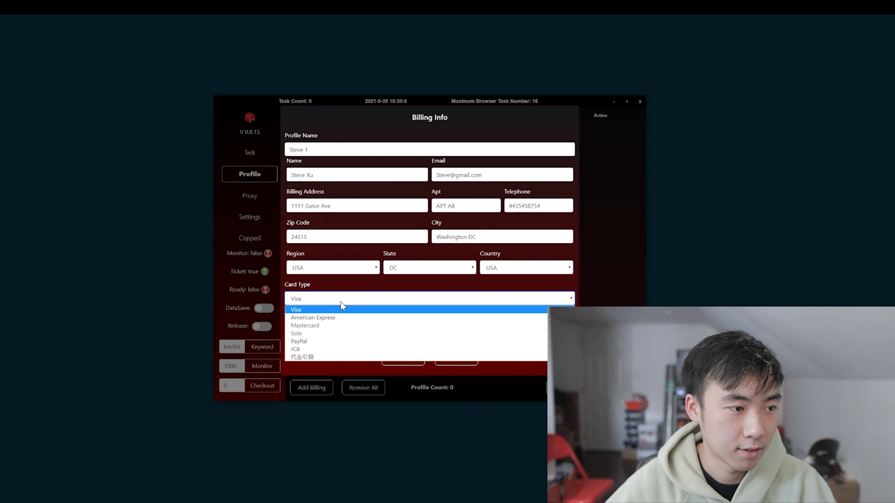
left_click(295, 309)
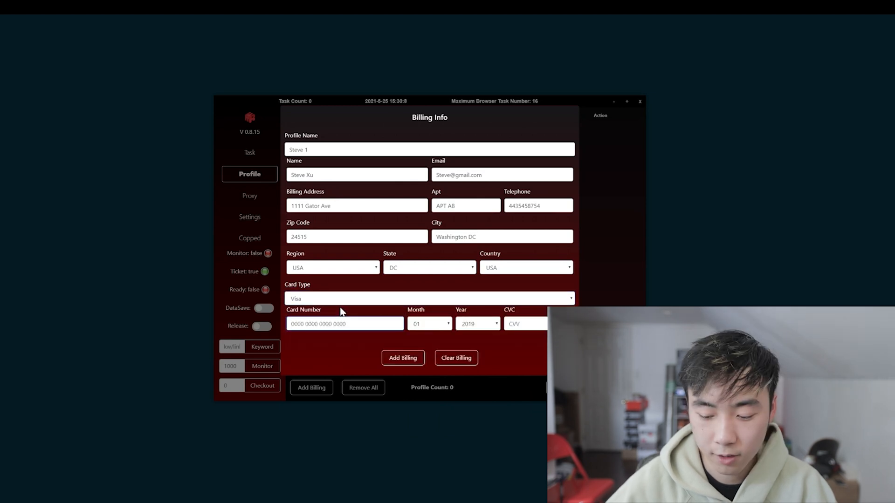
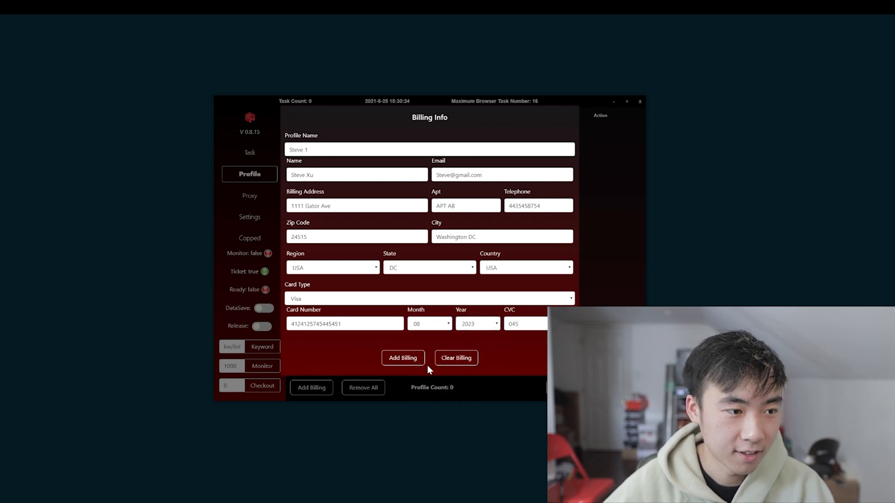
Enter the card number, 08/2023 expiry and CVC, and save the billing profile.
left_click(403, 357)
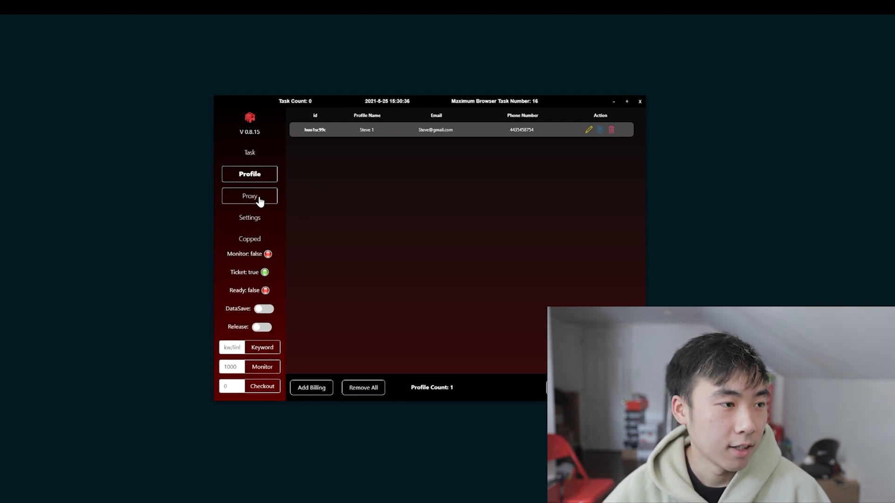
View the proxy groups default, Space, Aurora and Scarlet, and start adding a group.
left_click(249, 195)
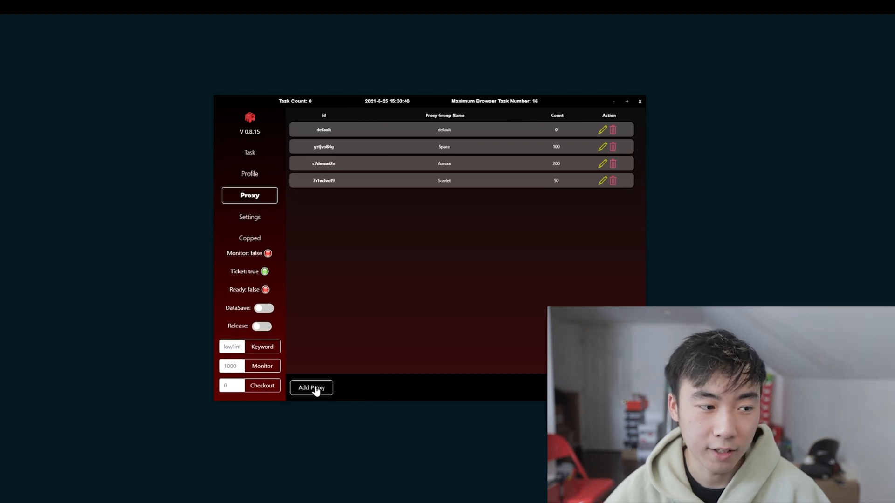
left_click(311, 388)
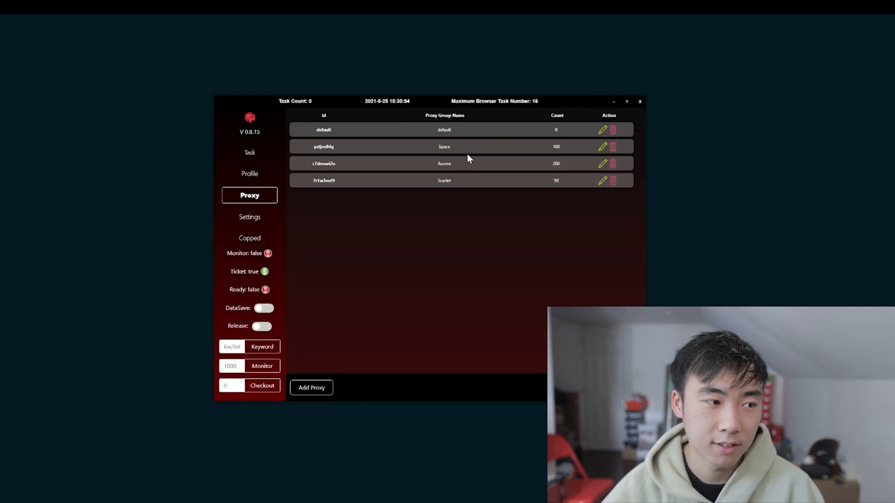
left_click(249, 216)
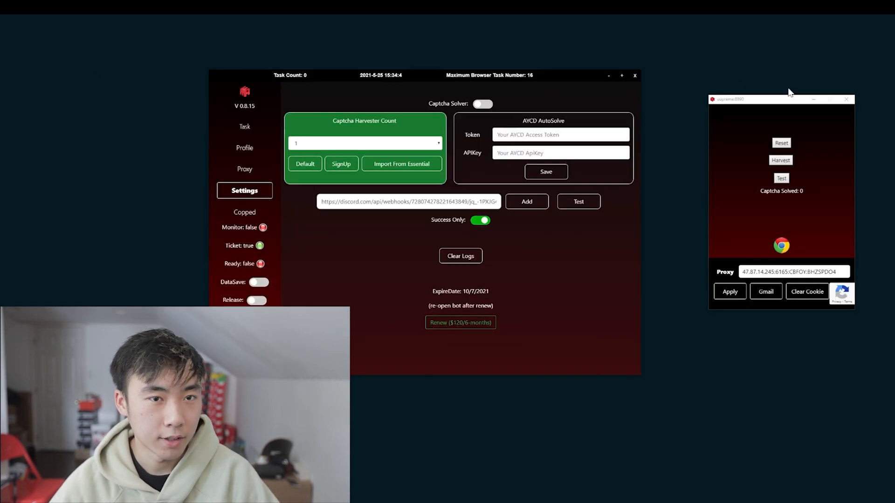
Start a new task named TNF Parka and choose its checkout profile.
left_click(244, 126)
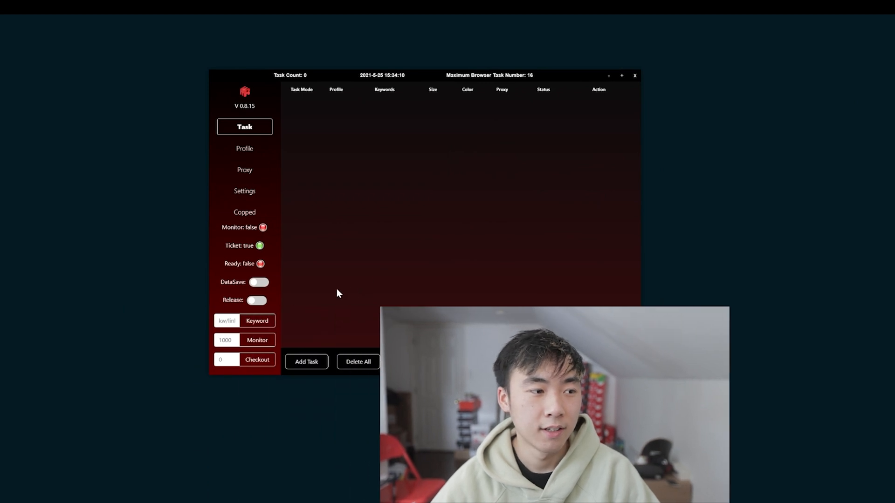
left_click(307, 361)
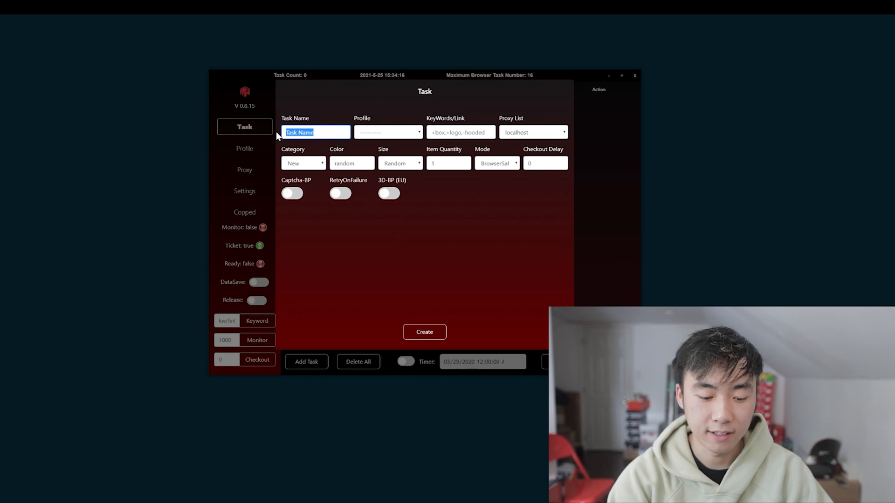
type("TNF")
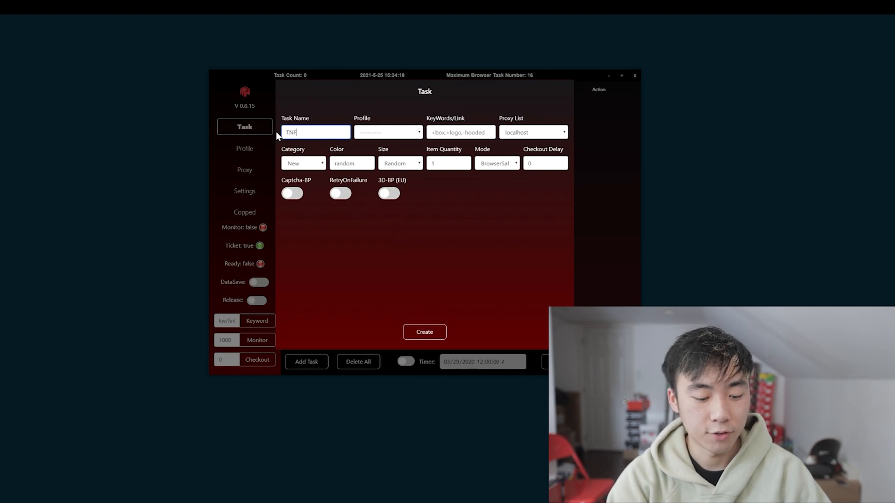
type("Parka")
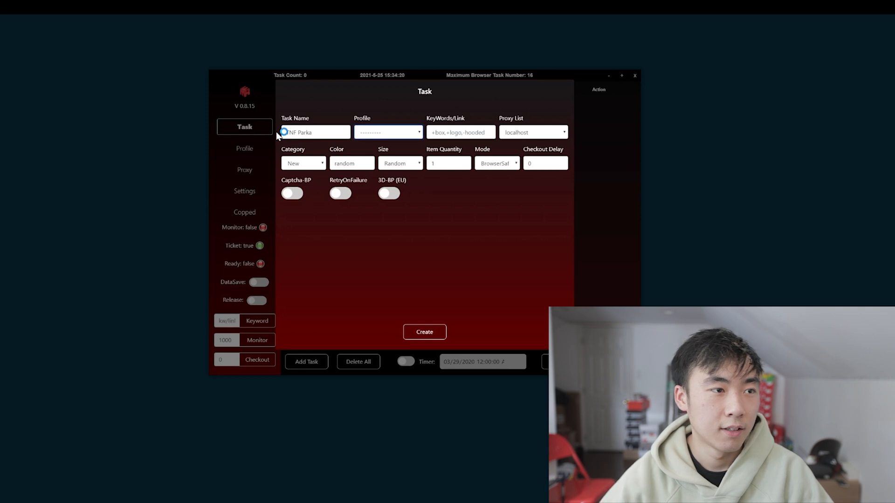
left_click(389, 132)
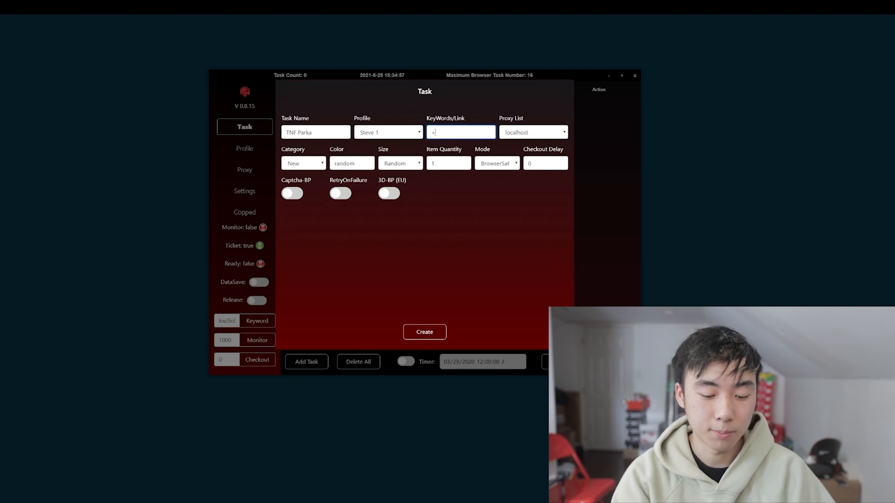
Replace the task keywords with +north,+face,+parka.
type("NORTH")
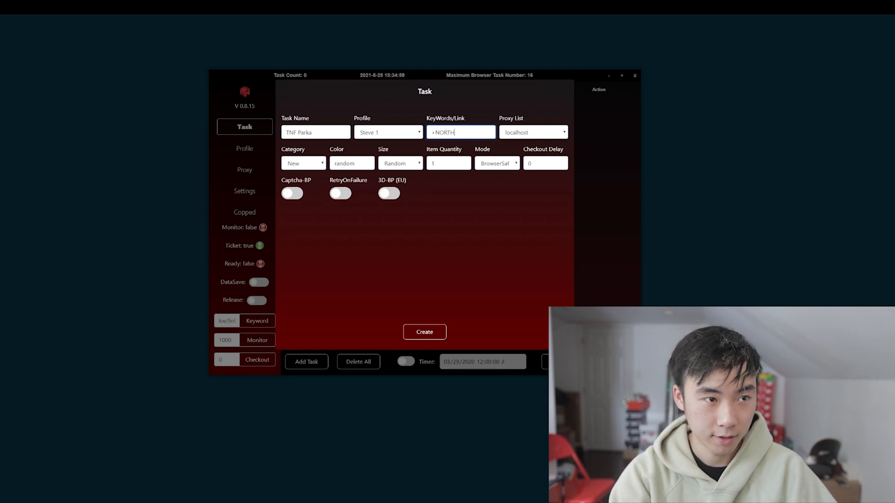
type("+box,+logo,-hooded")
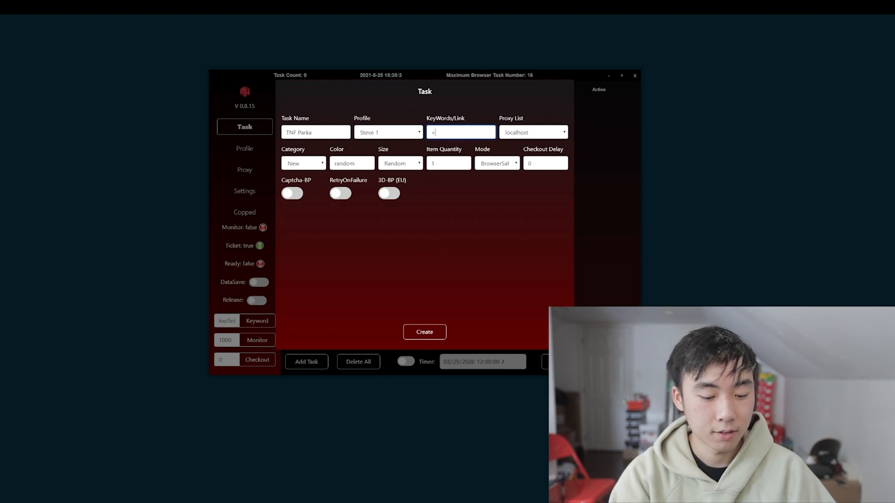
type("north,+")
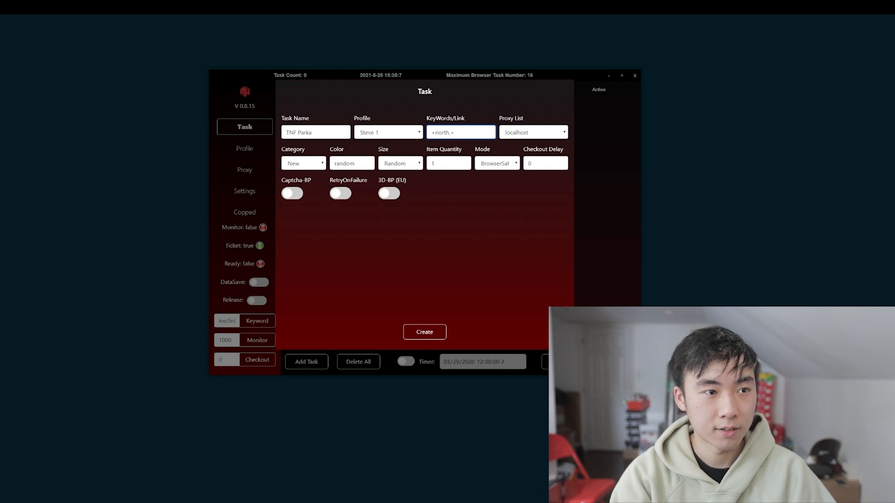
type("face,+")
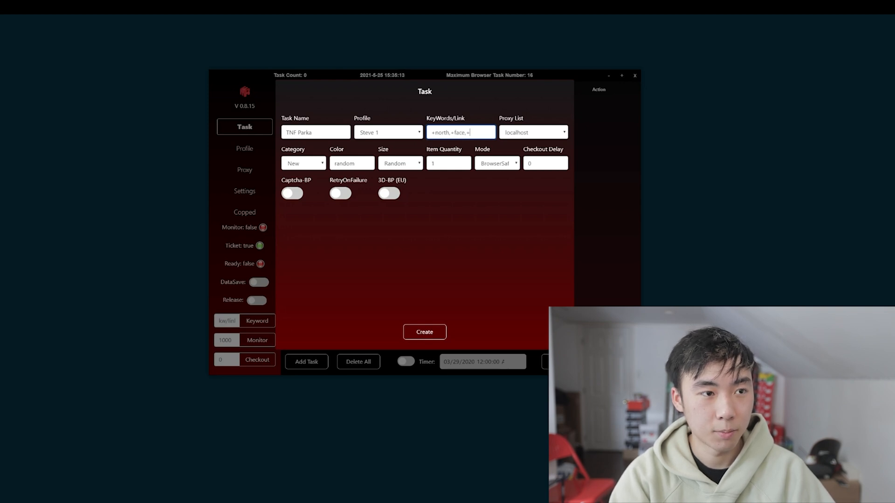
type("parka")
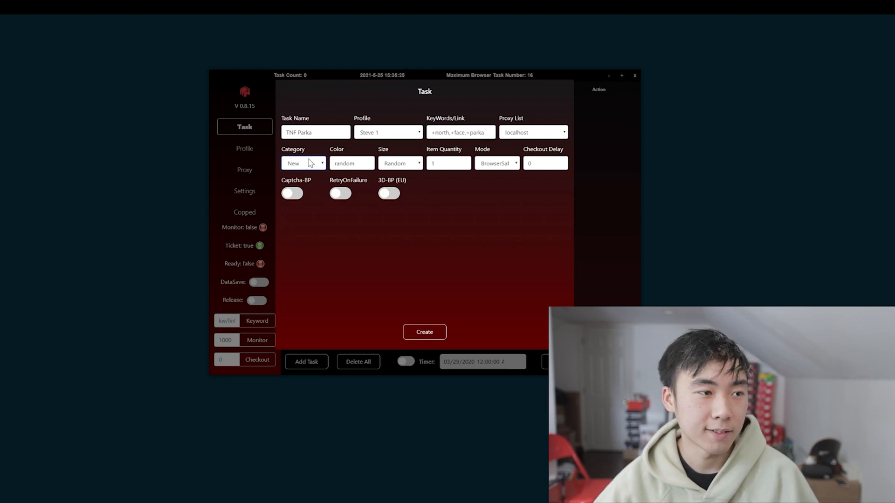
Set the category to Jackets, colour to black and size to XLarge.
left_click(303, 163)
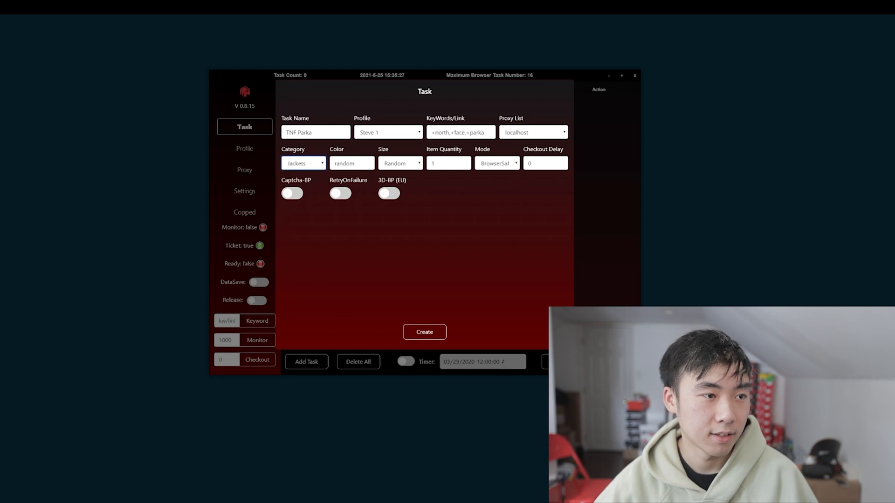
left_click(352, 164)
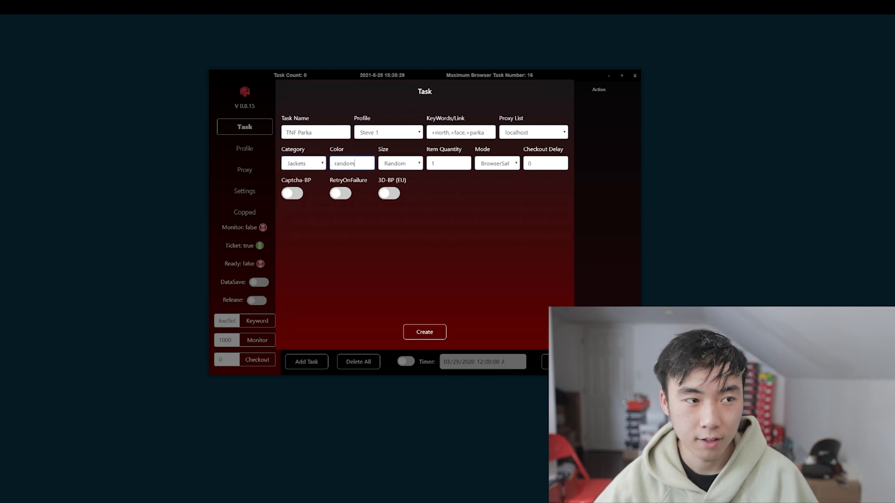
double_click(349, 163)
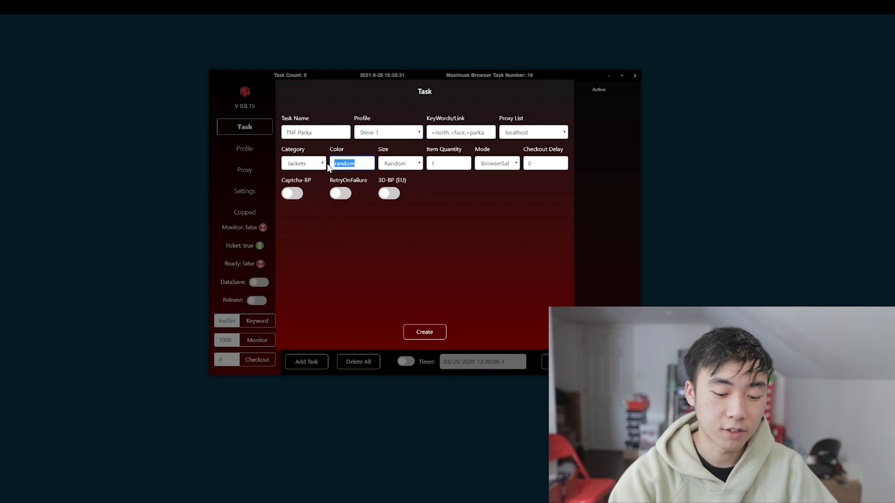
type("olive")
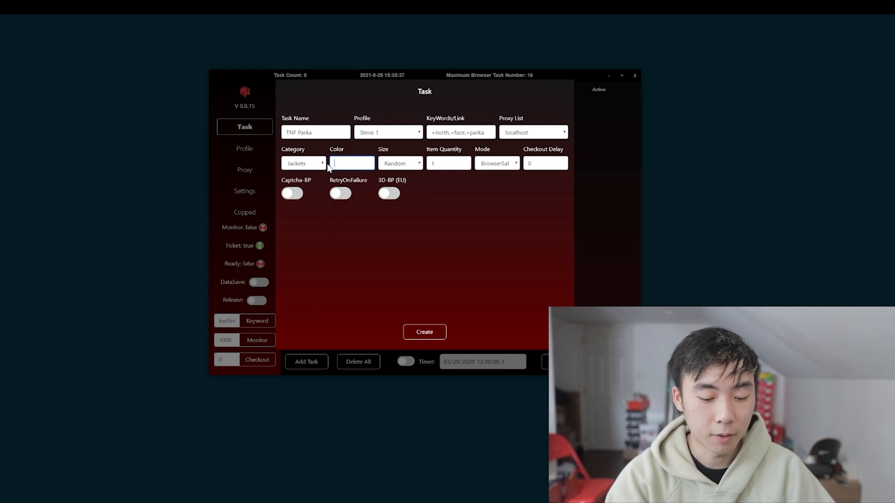
type("black")
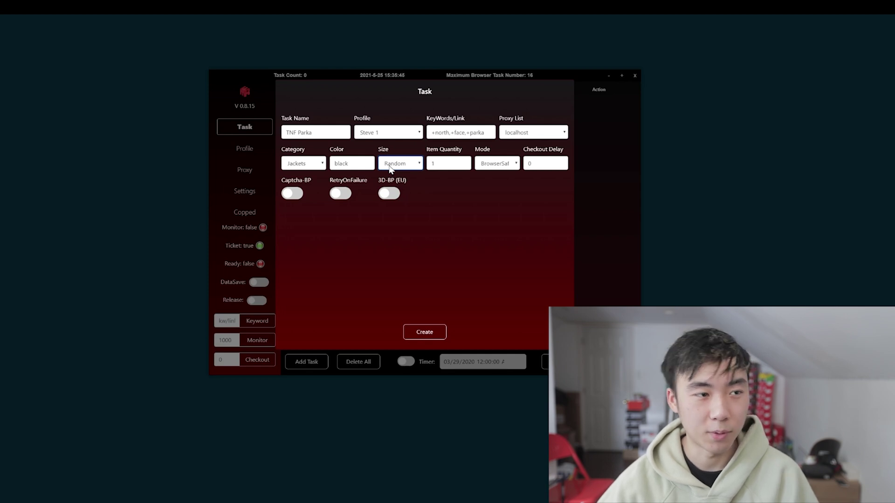
left_click(400, 163)
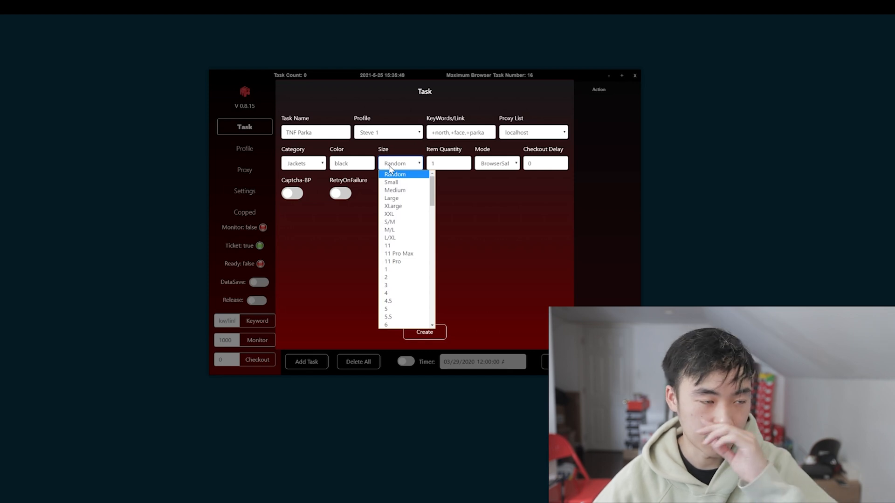
left_click(395, 190)
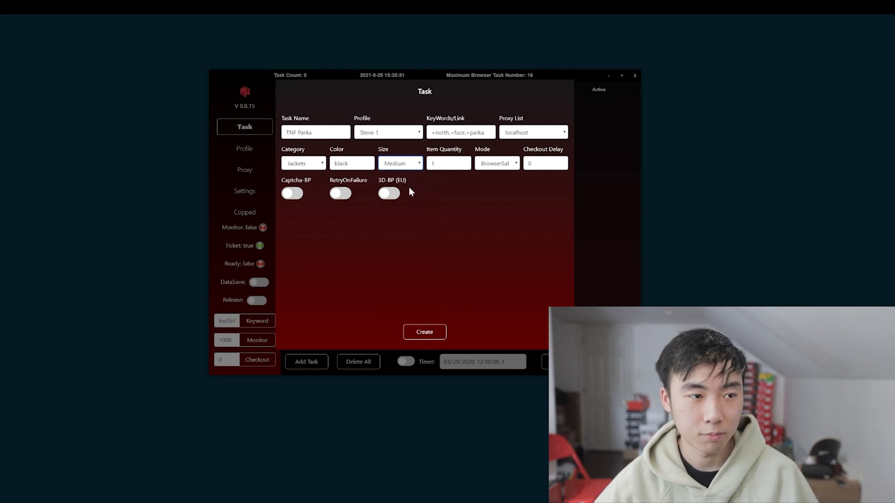
left_click(400, 163)
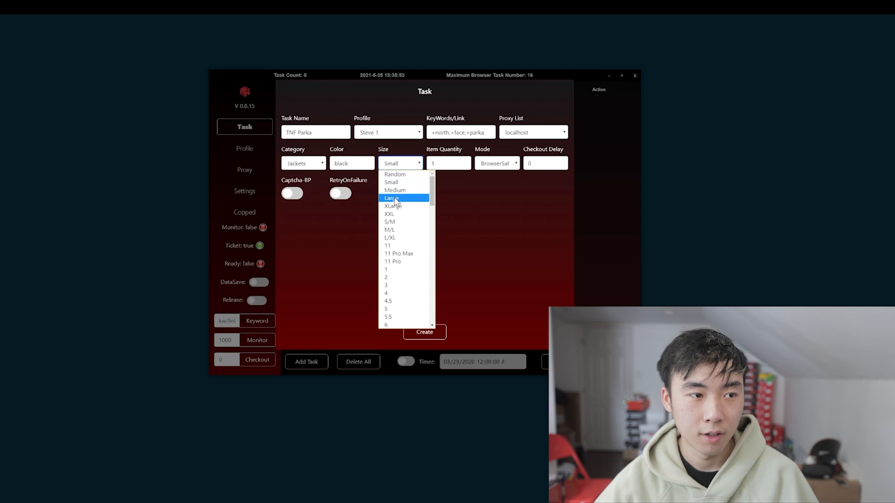
left_click(391, 206)
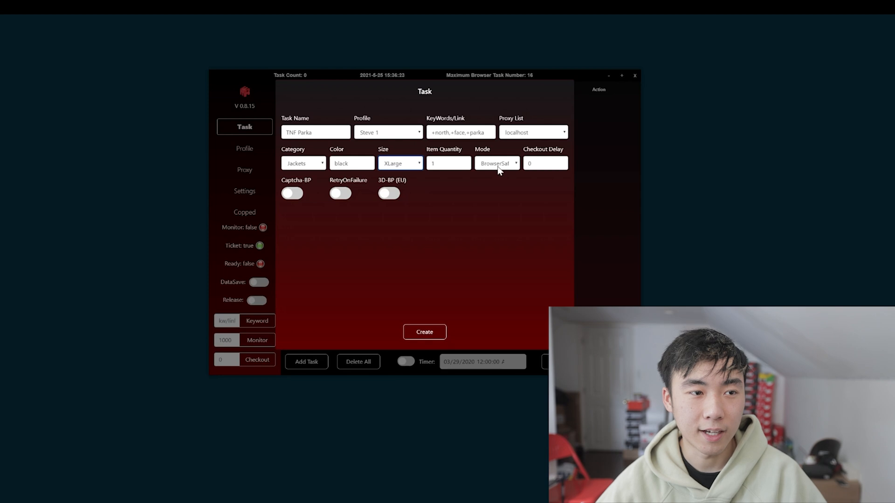
Set task mode to BrowserNormal, enable retry on failure, and choose the localhost proxy list.
left_click(497, 163)
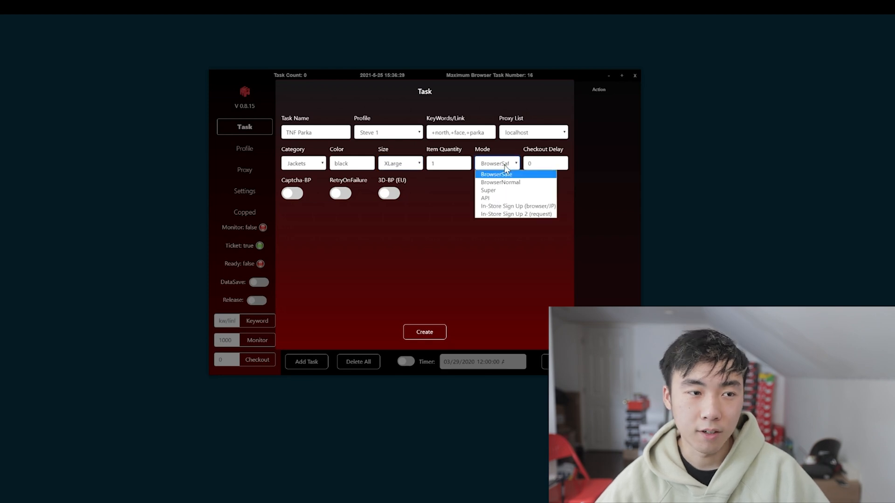
mouse_move(500, 182)
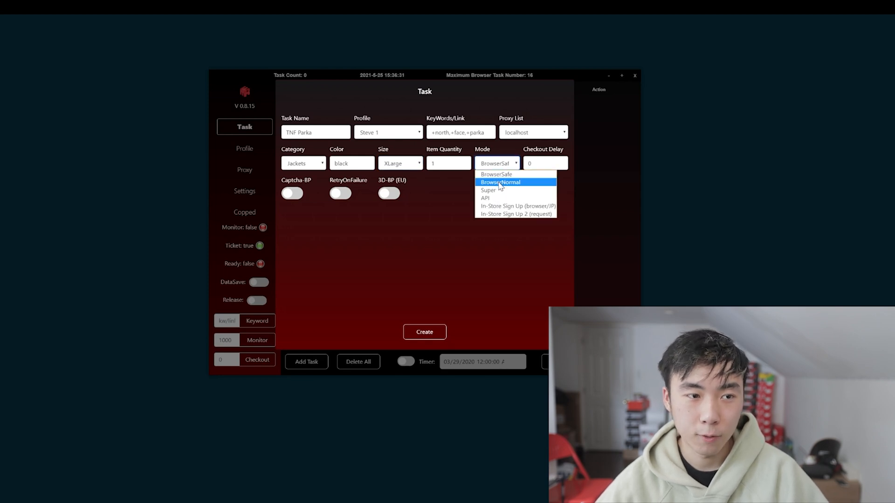
mouse_move(488, 197)
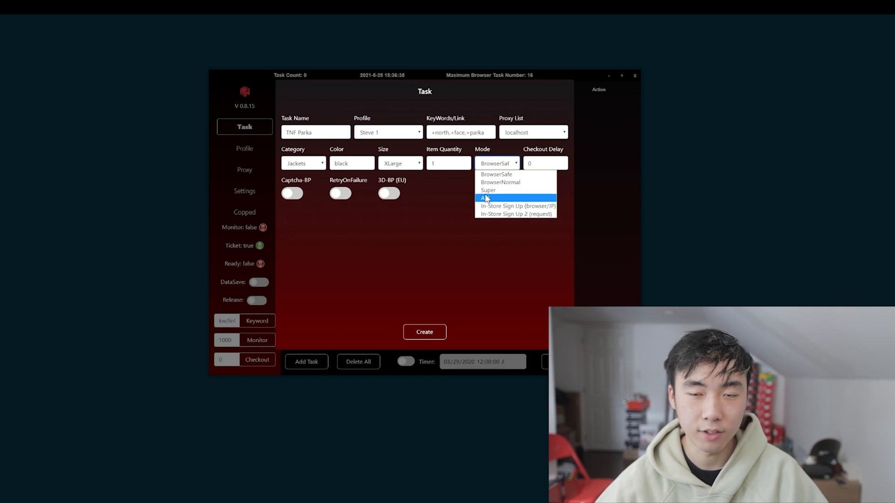
mouse_move(488, 190)
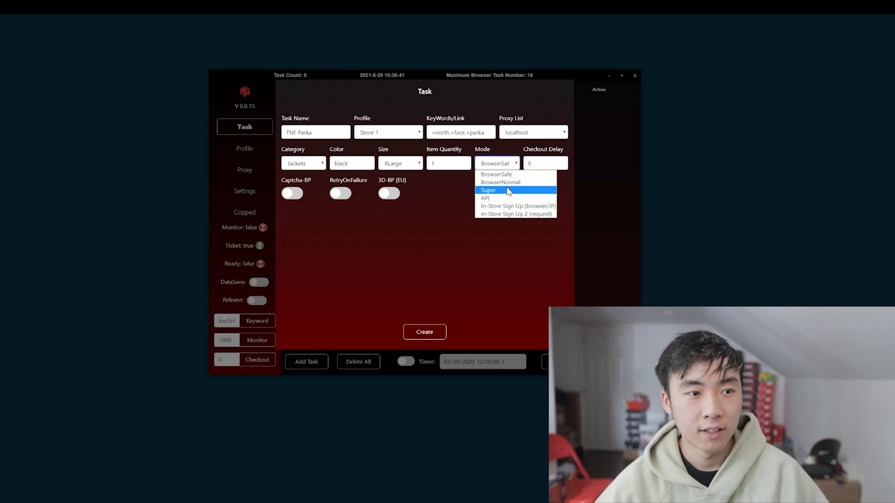
mouse_move(518, 182)
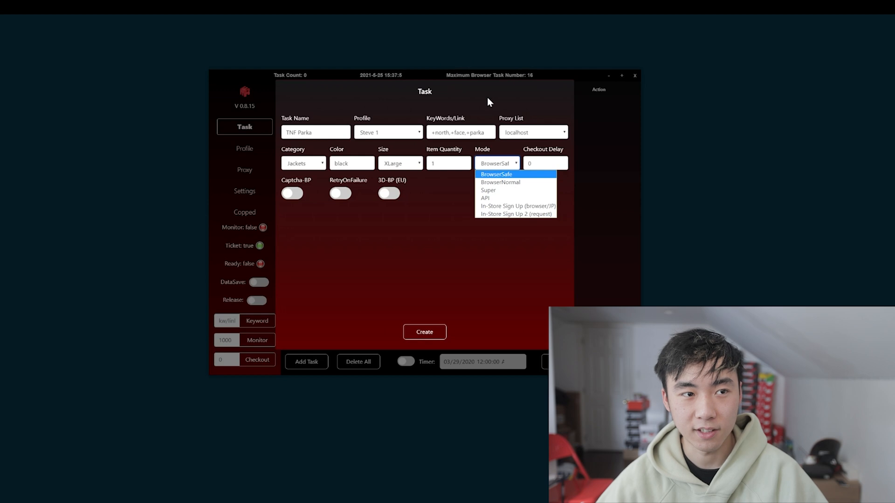
mouse_move(537, 85)
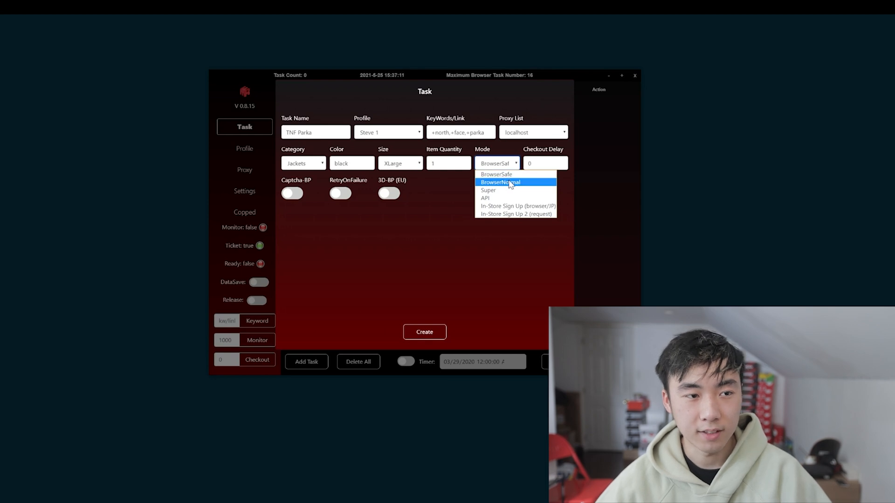
left_click(499, 182)
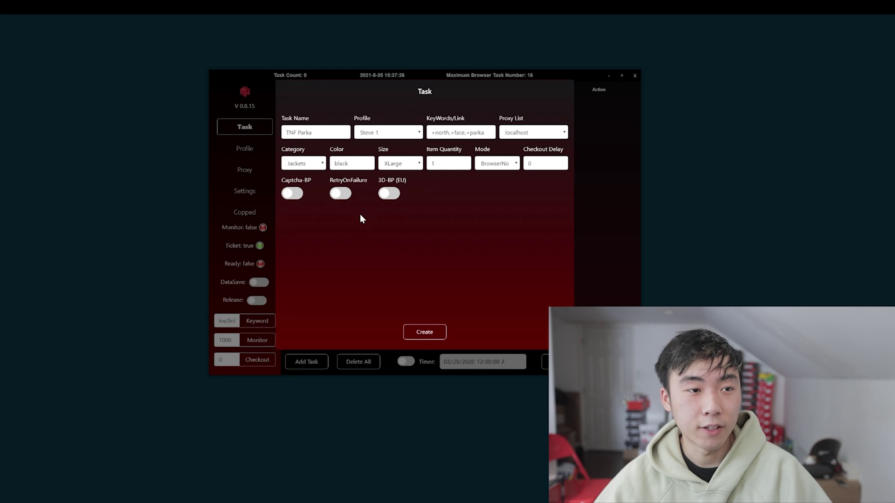
left_click(340, 193)
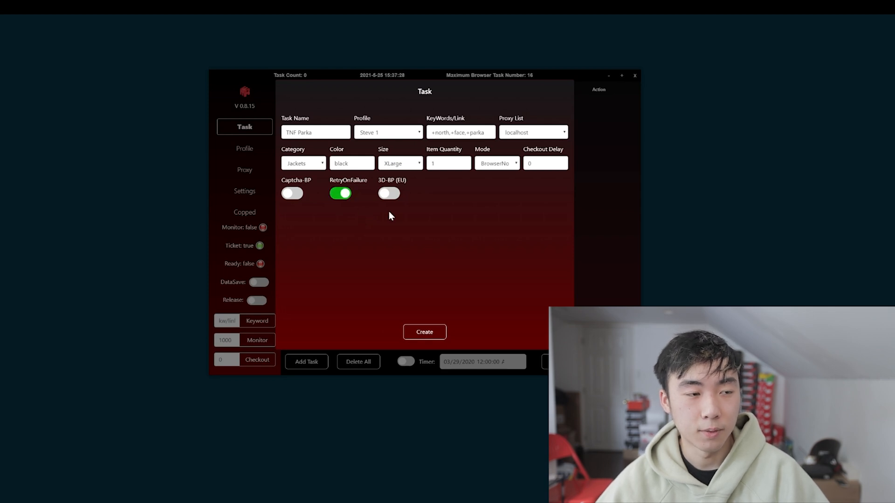
mouse_move(377, 215)
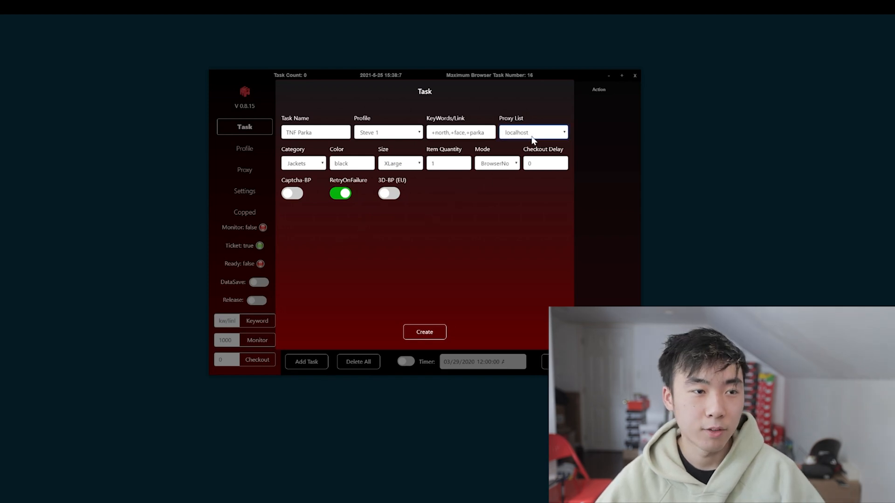
left_click(533, 133)
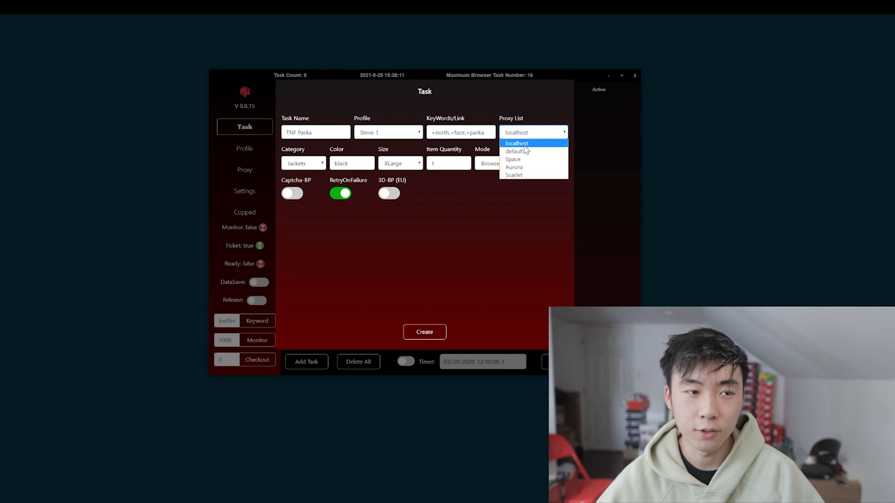
mouse_move(530, 159)
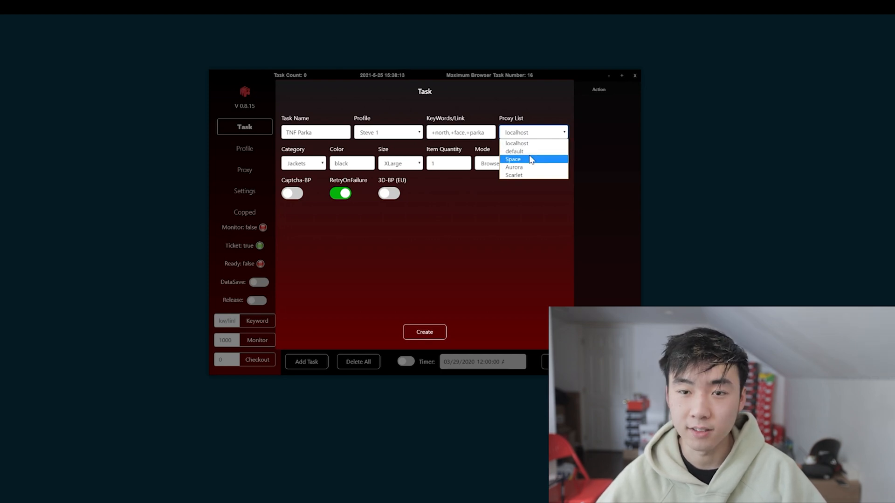
left_click(517, 143)
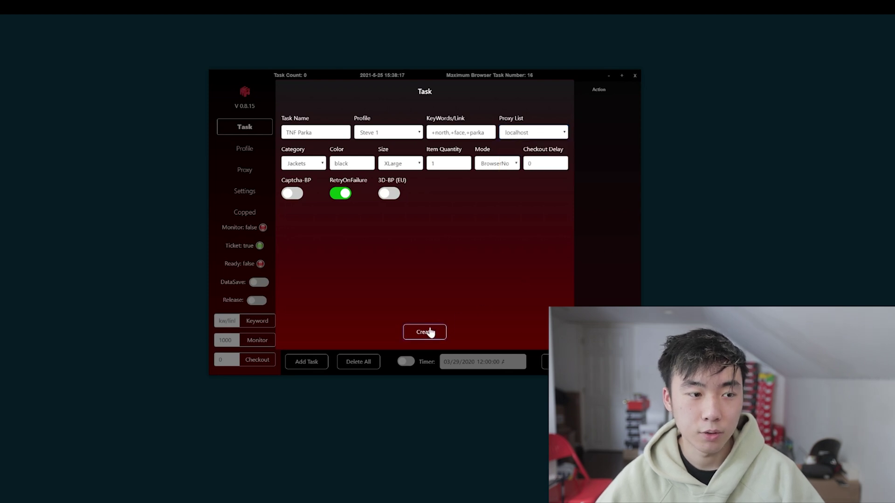
Create the TNF Parka task, turn on release mode and set monitor delay to 600.
left_click(425, 332)
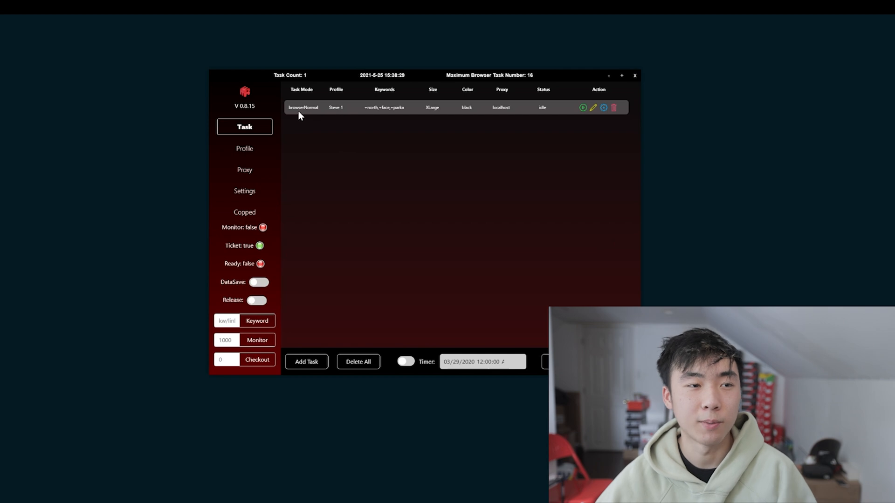
mouse_move(289, 121)
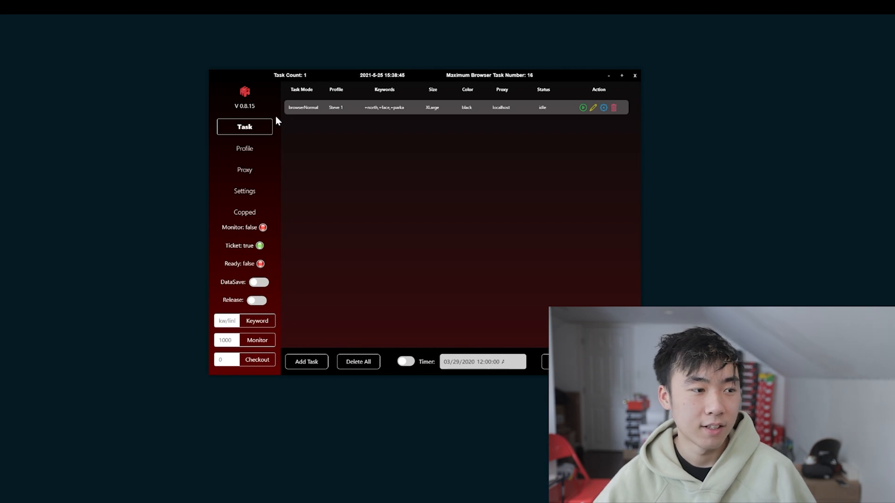
mouse_move(360, 284)
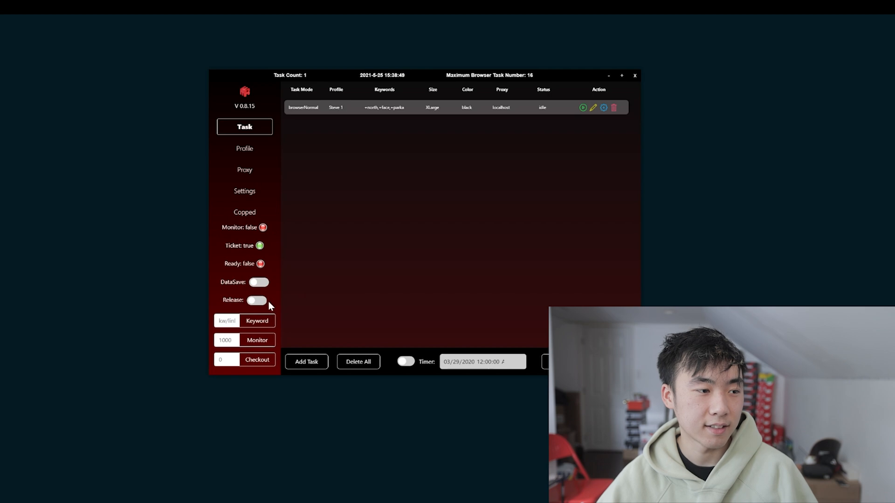
left_click(256, 300)
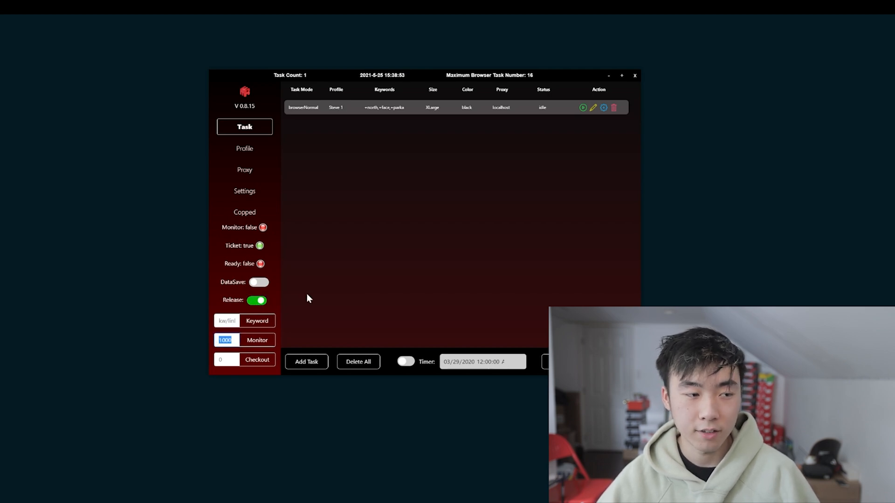
type("6")
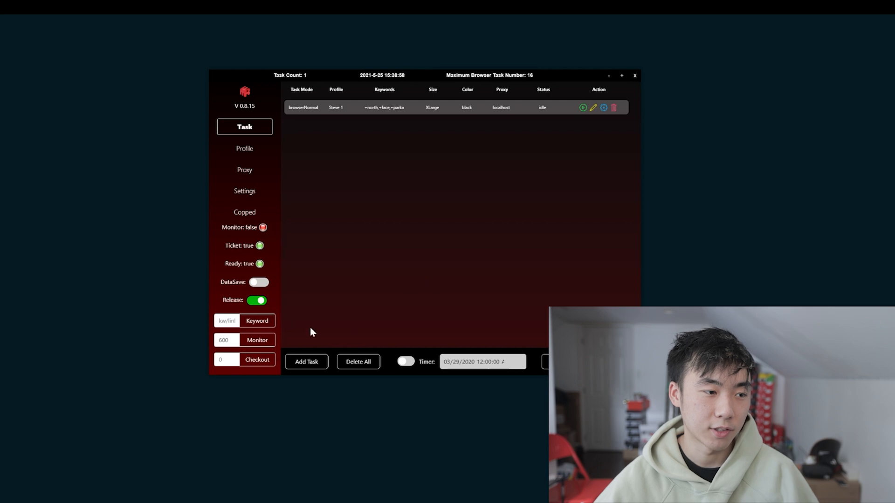
mouse_move(357, 324)
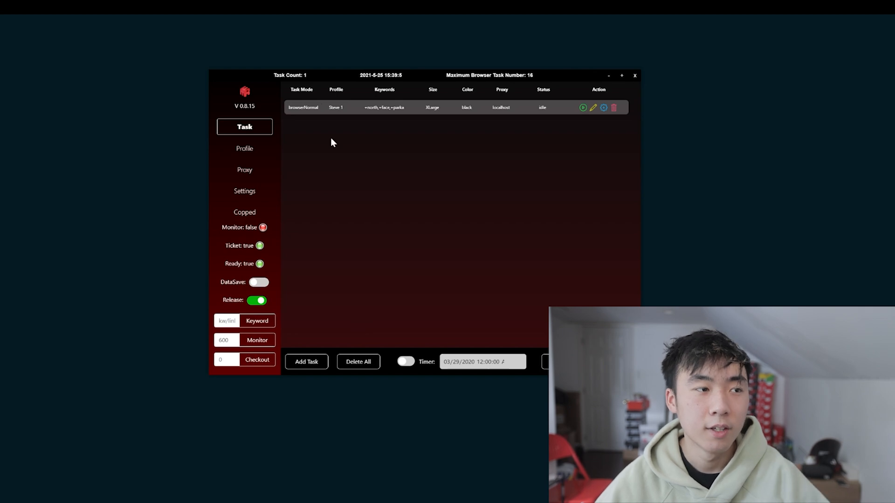
Launch Chrome from the desktop shortcut to reach supremecommunity.com.
double_click(296, 108)
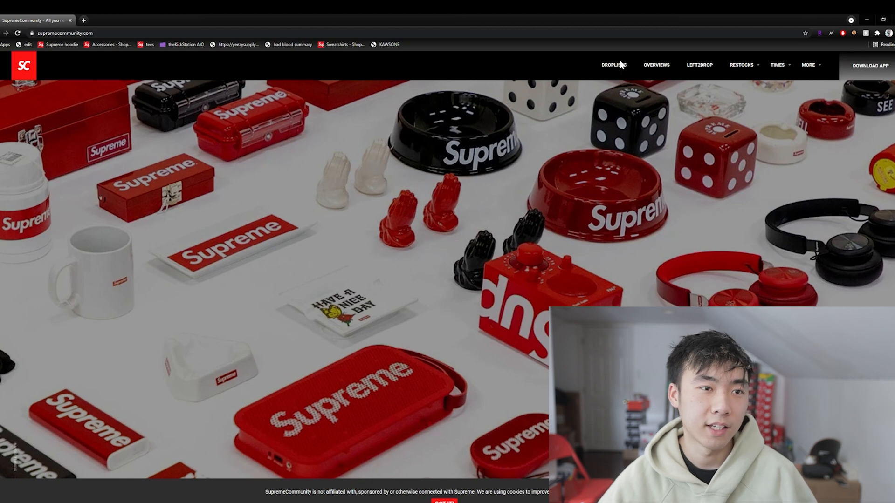
Open the 27th May 21 droplist on SupremeCommunity.
left_click(614, 65)
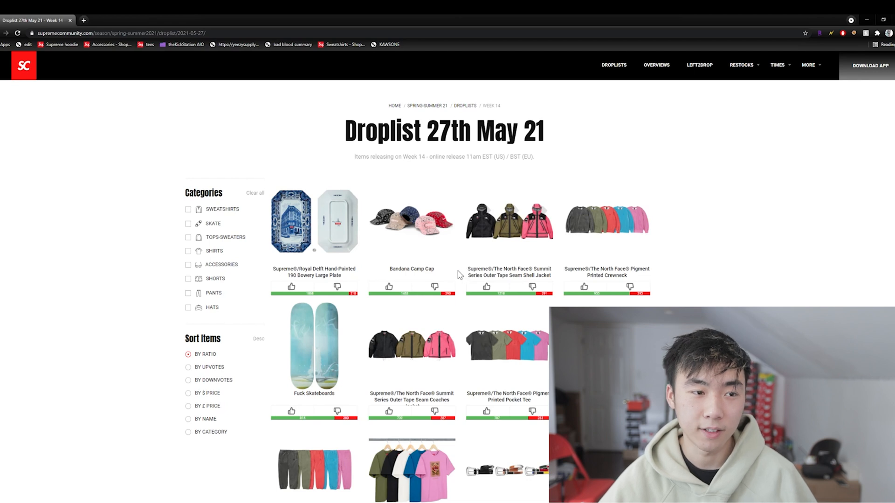
mouse_move(347, 251)
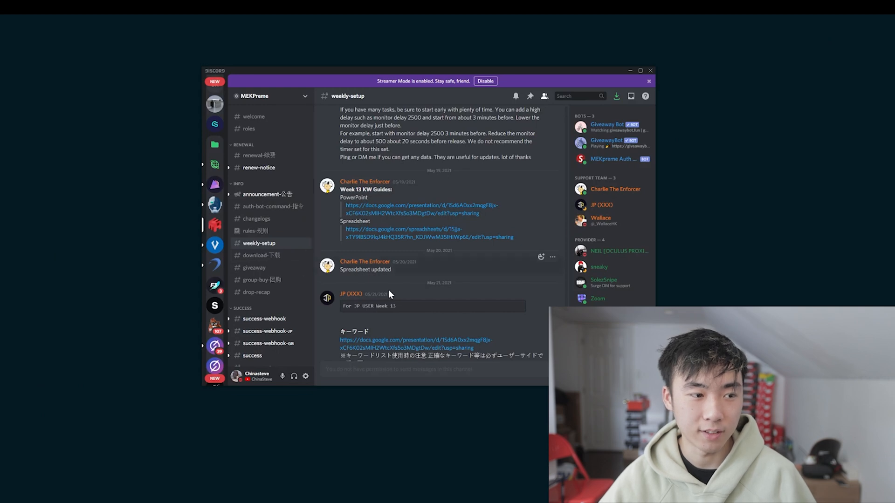
Scroll the weekly-setup channel down to the Week 13 keyword guide posts.
scroll("down", 3)
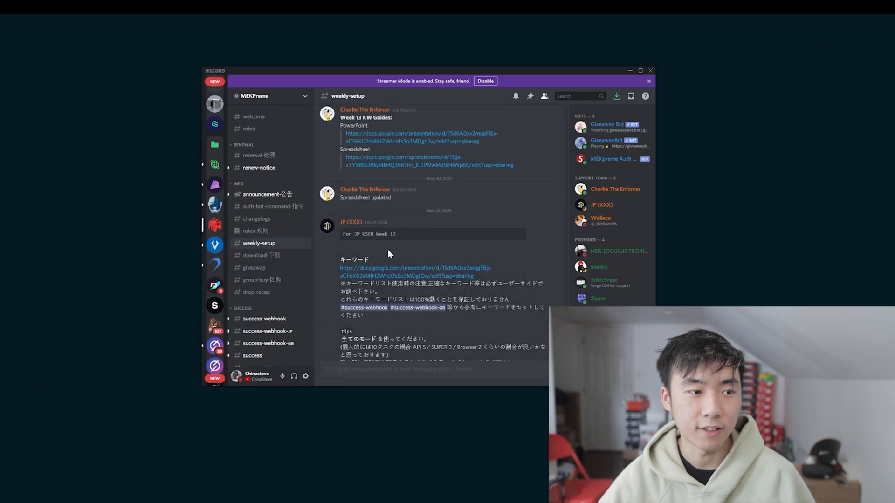
mouse_move(427, 274)
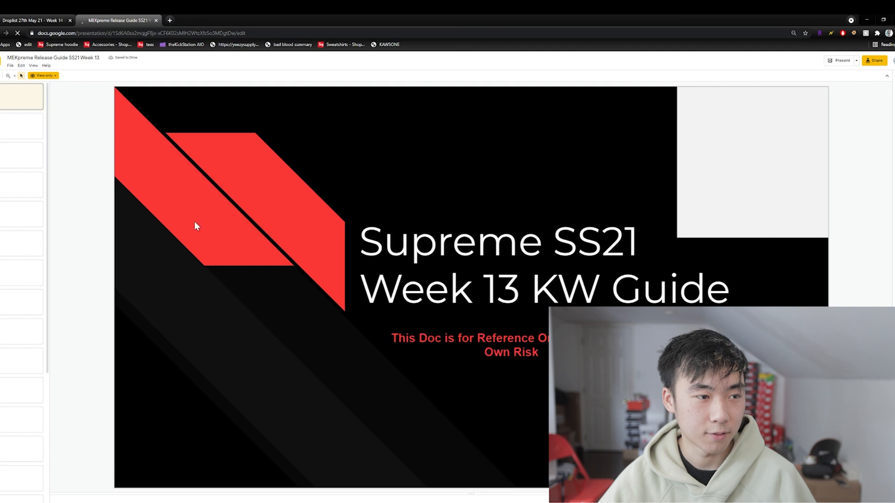
Review the Jackets section and the first jacket keyword slide in the guide.
left_click(19, 126)
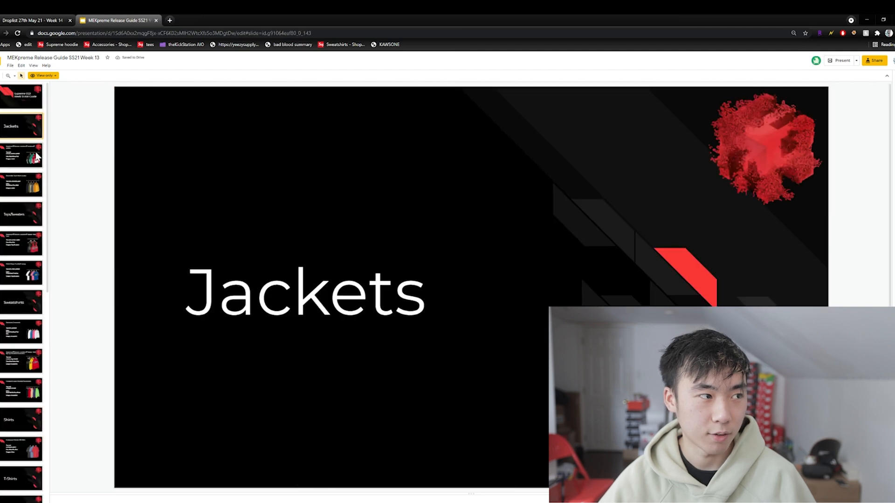
left_click(22, 156)
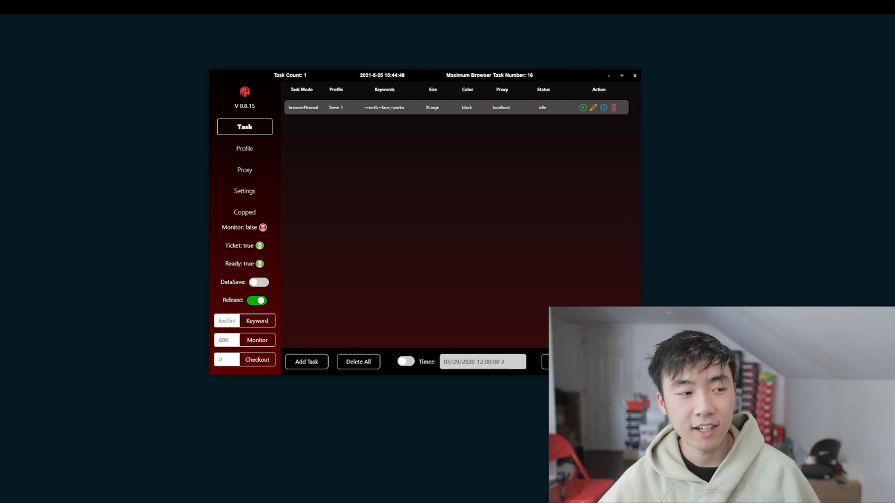
Turn release mode off and view the settings page with webhook and expiry date.
left_click(256, 301)
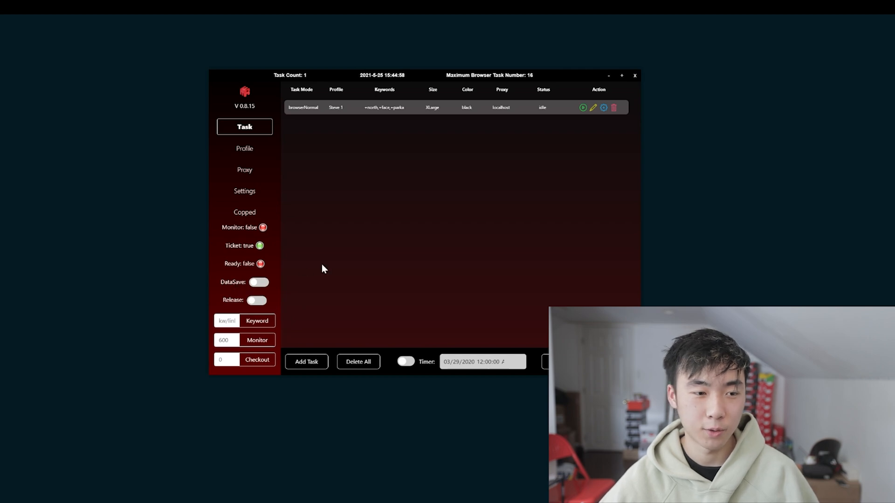
left_click(244, 190)
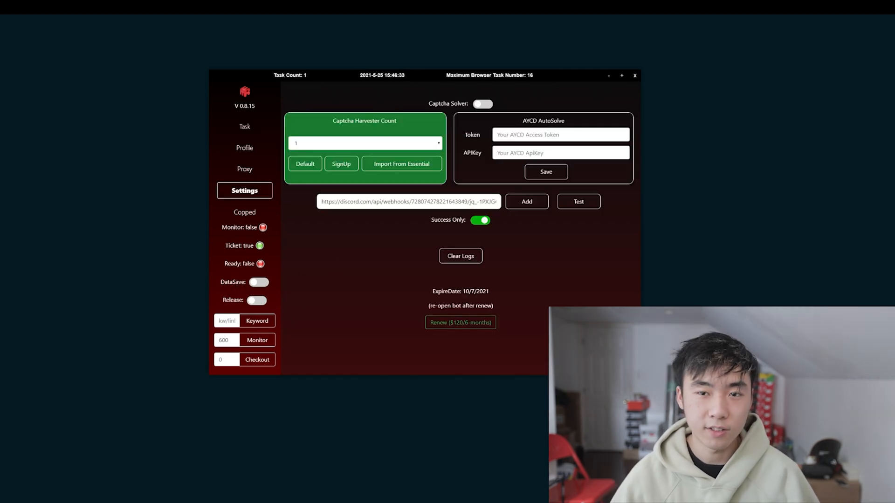